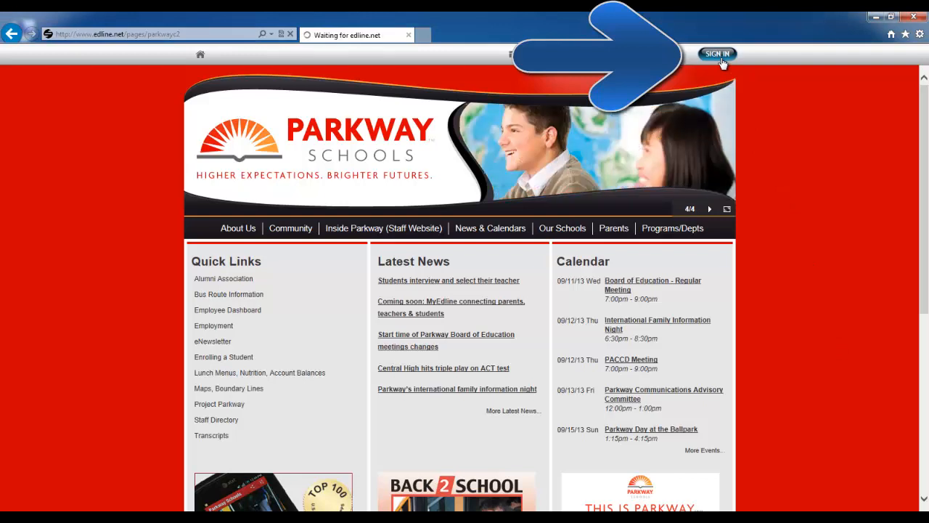
Go from the Parkway Schools home page through Sign In to the new activation code page.
left_click(718, 53)
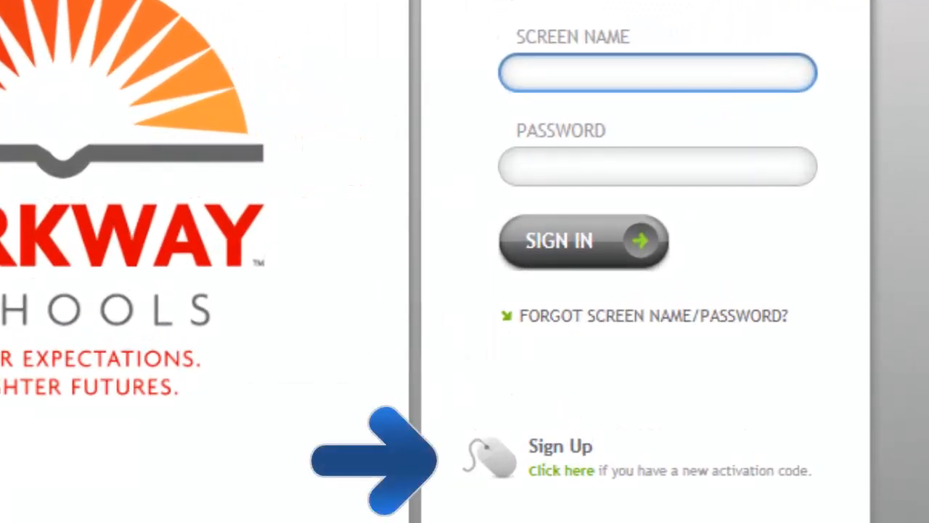
mouse_move(560, 469)
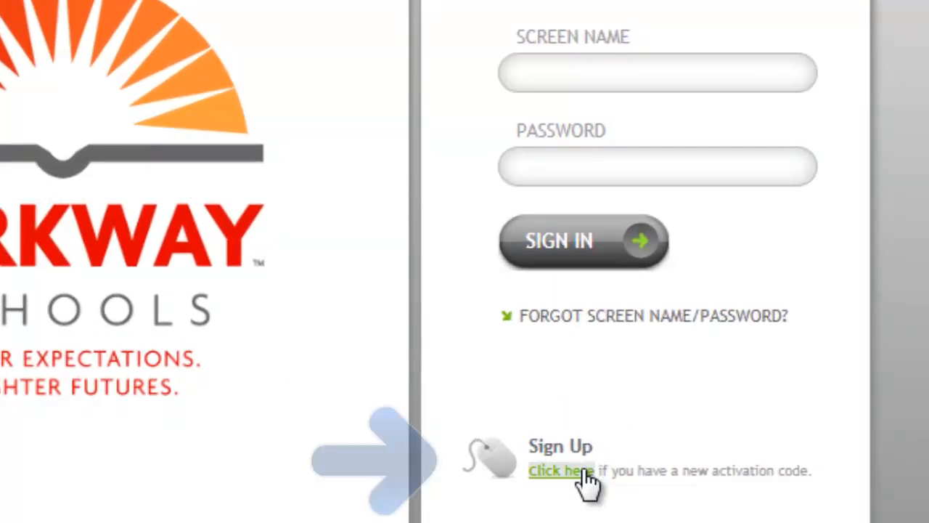
left_click(558, 474)
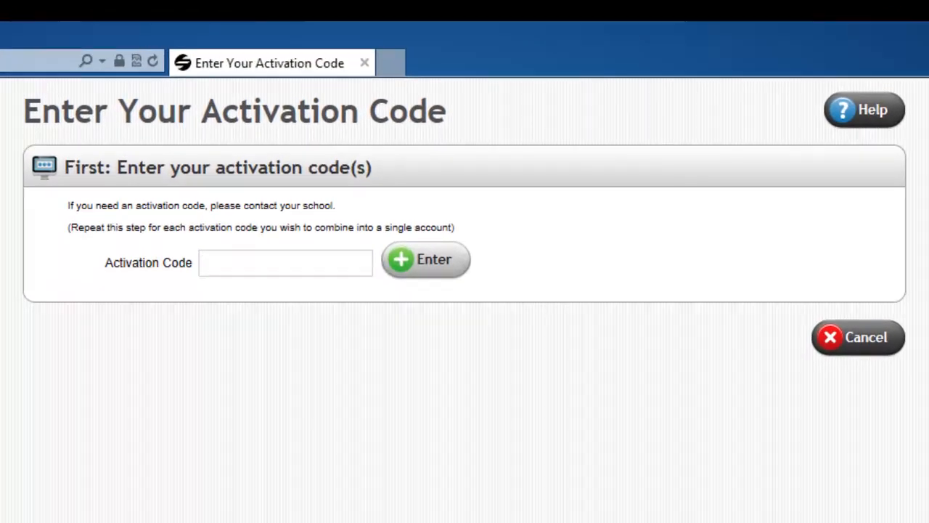
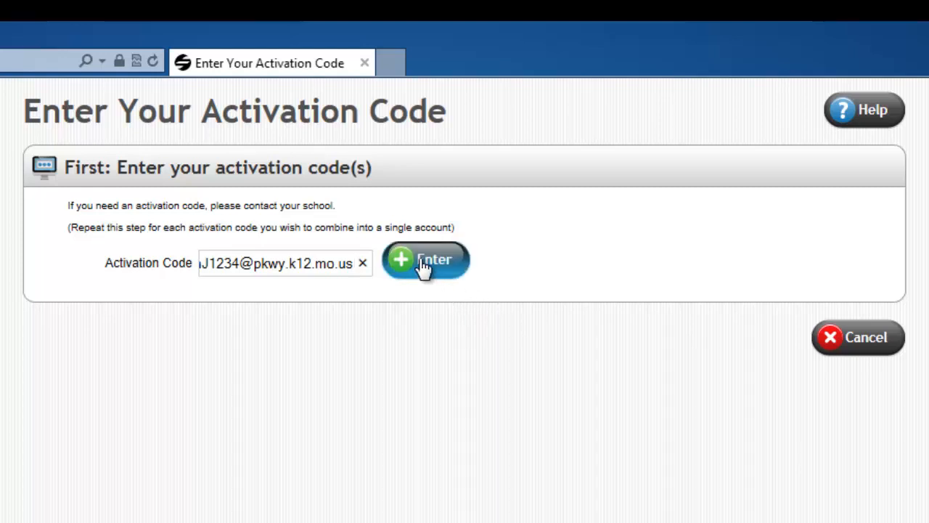
left_click(424, 260)
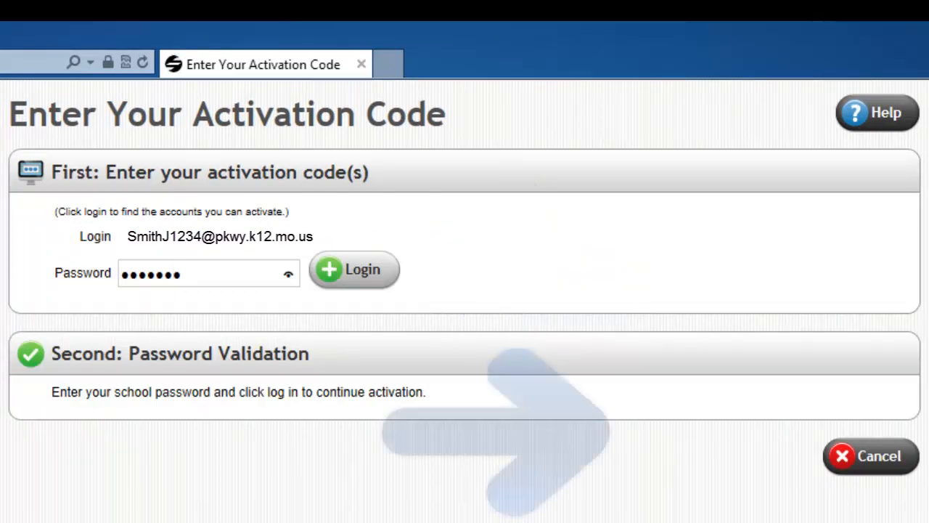
left_click(354, 268)
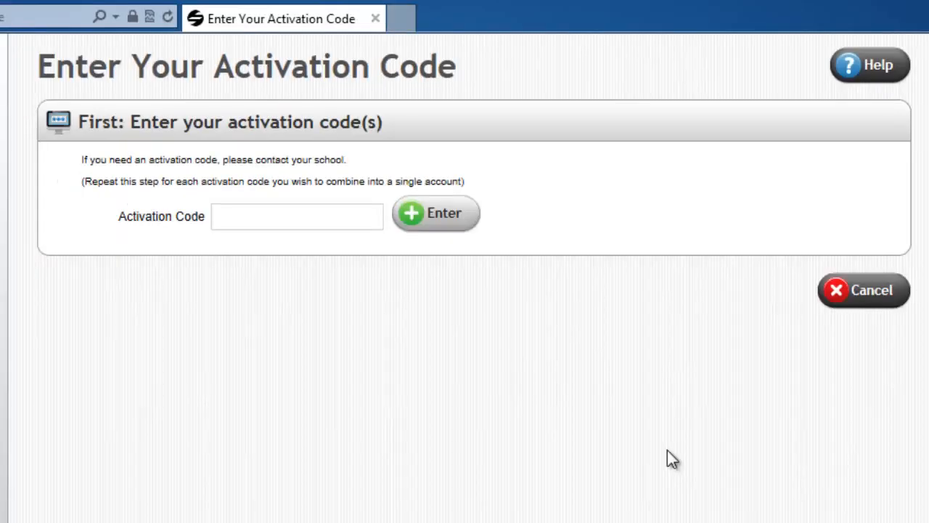
left_click(296, 216)
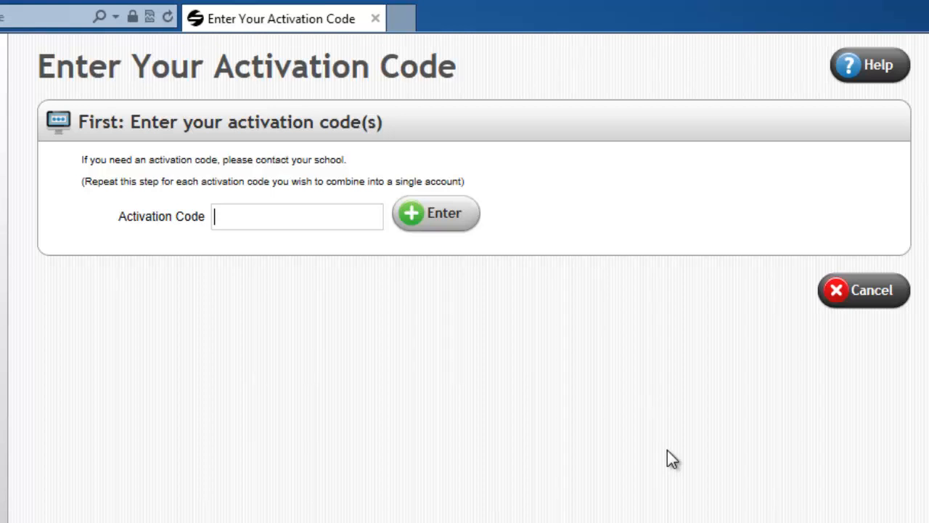
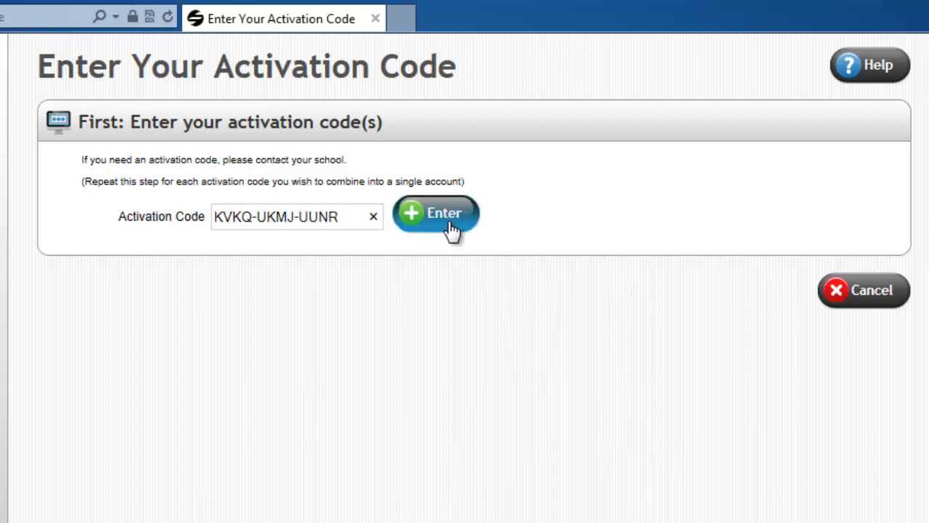
left_click(436, 212)
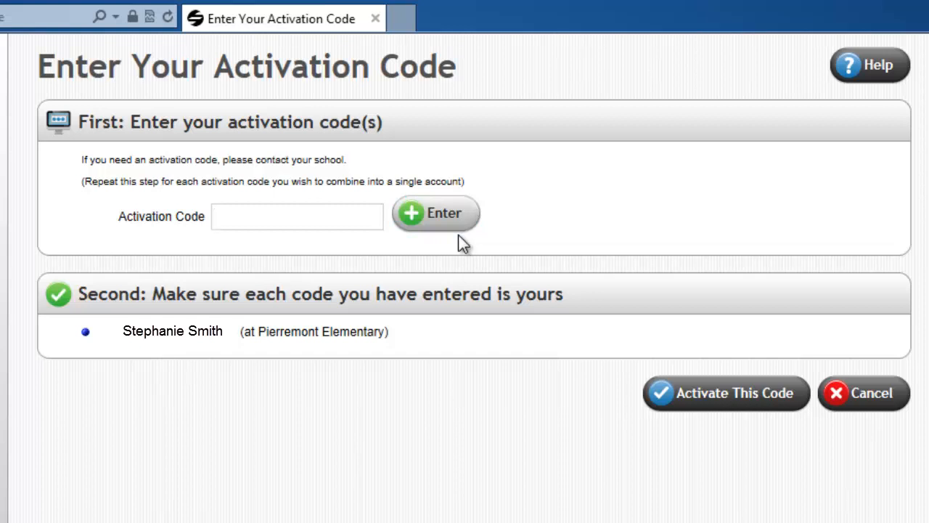
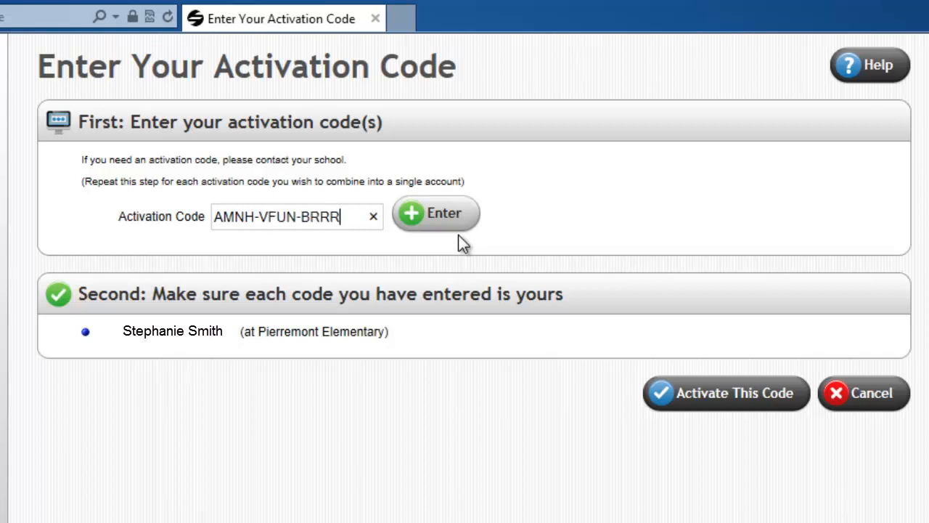
left_click(435, 212)
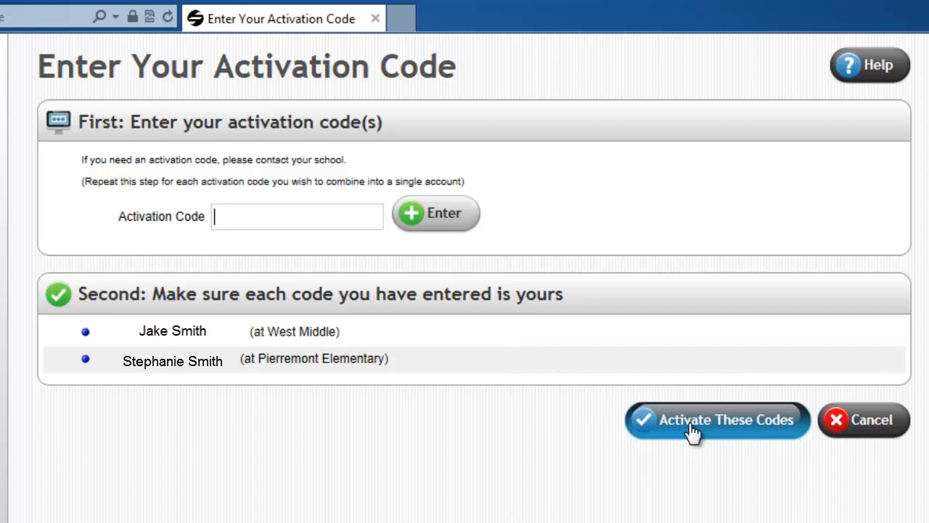
left_click(694, 419)
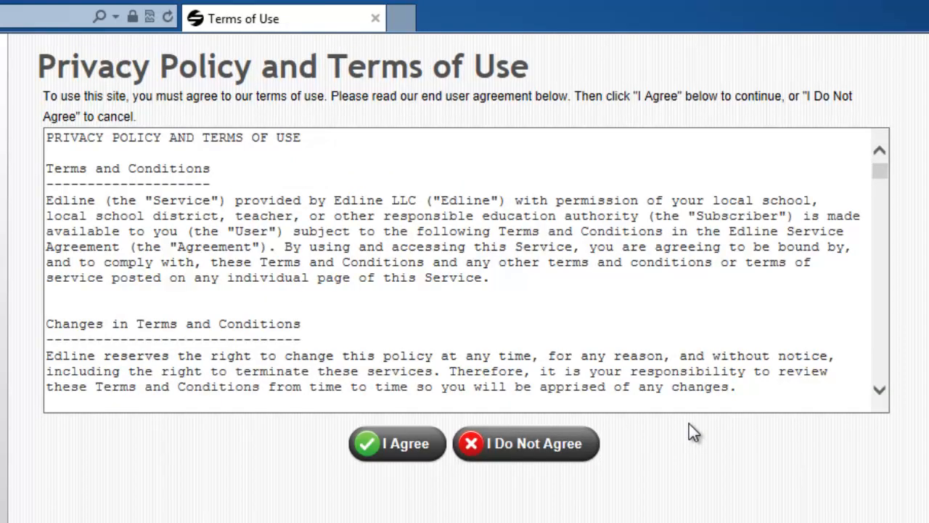
Agree to the Privacy Policy and Terms of Use, reaching the Activate Account options.
left_click(397, 443)
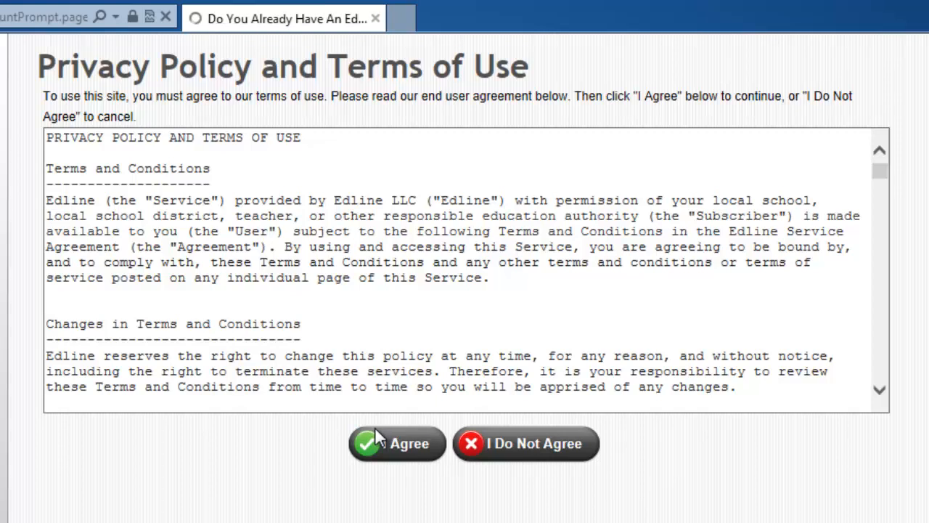
left_click(397, 445)
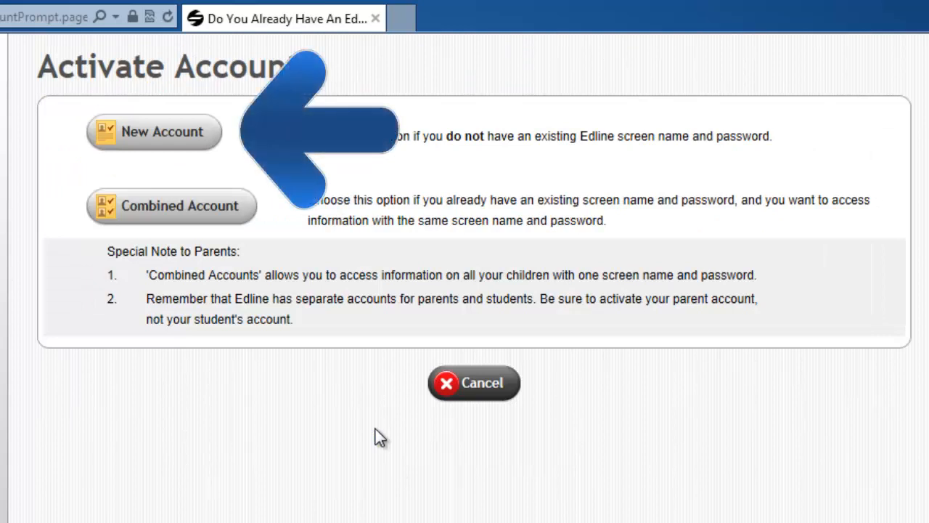
mouse_move(186, 180)
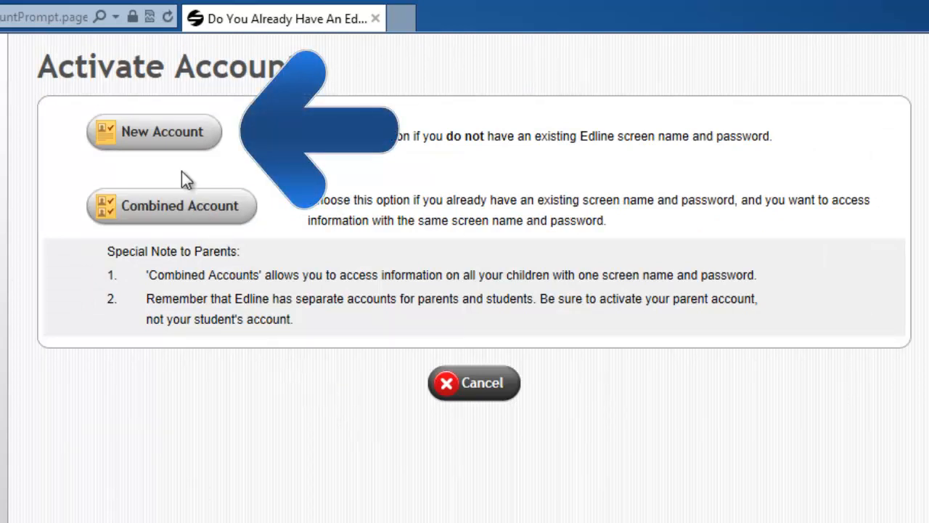
mouse_move(169, 146)
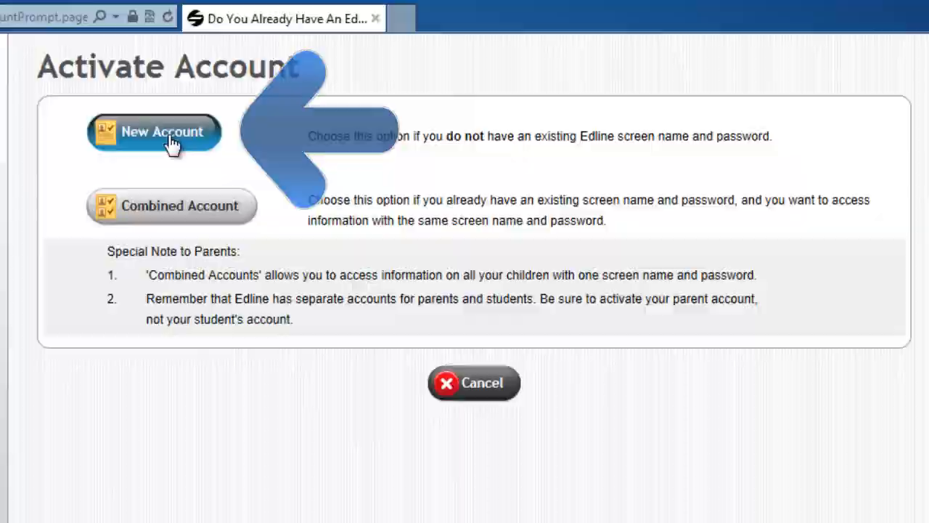
Start a new account with screen name beginning 'Parkwa', password and parent's name.
left_click(154, 132)
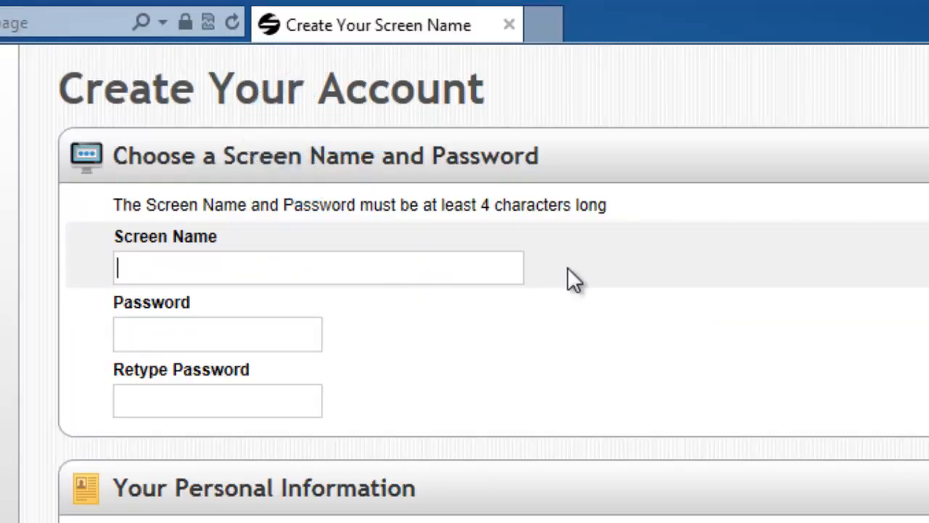
type("Parkwayparent")
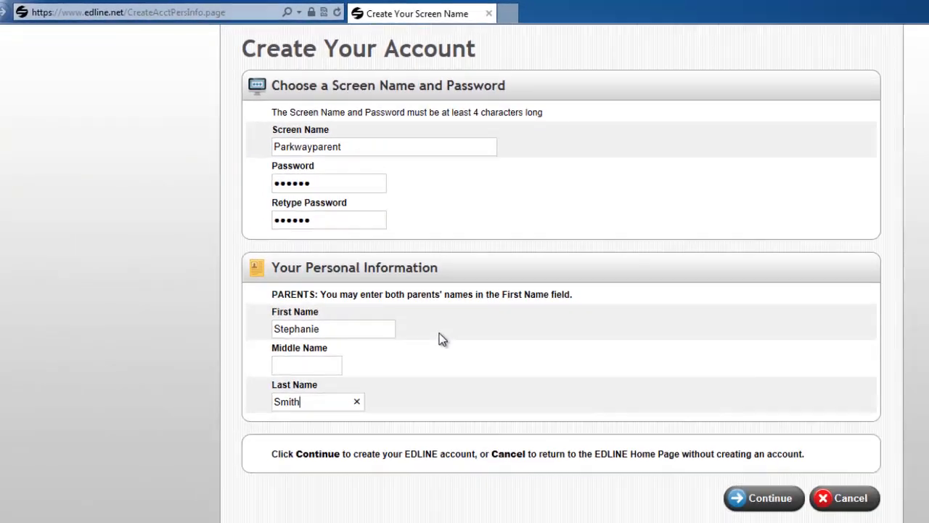
mouse_move(748, 497)
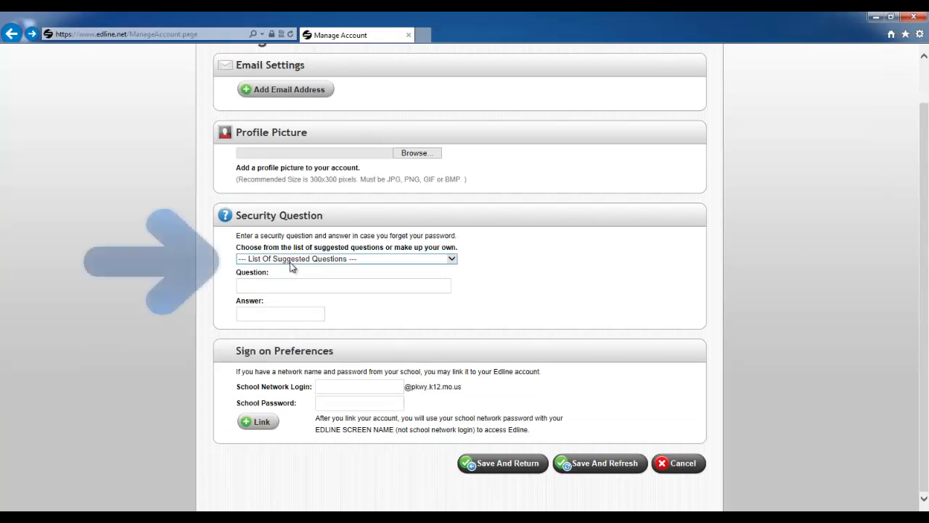
left_click(346, 258)
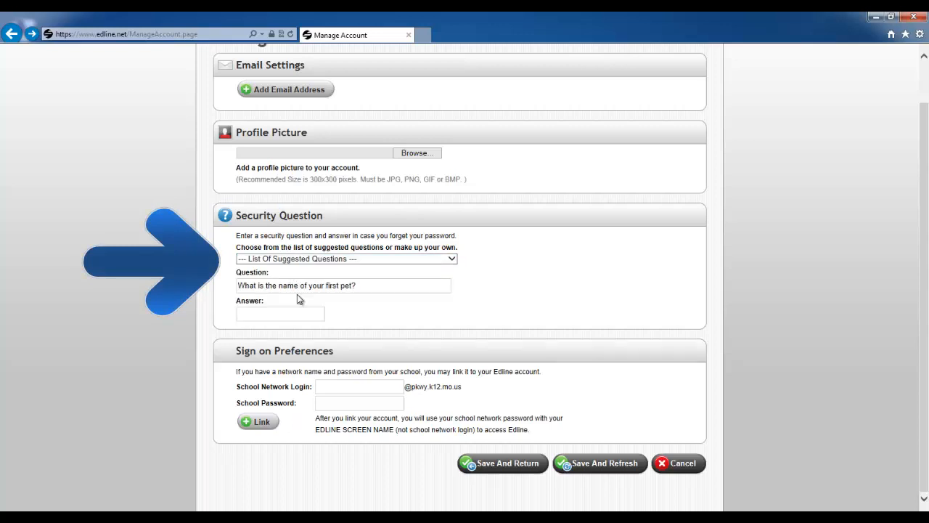
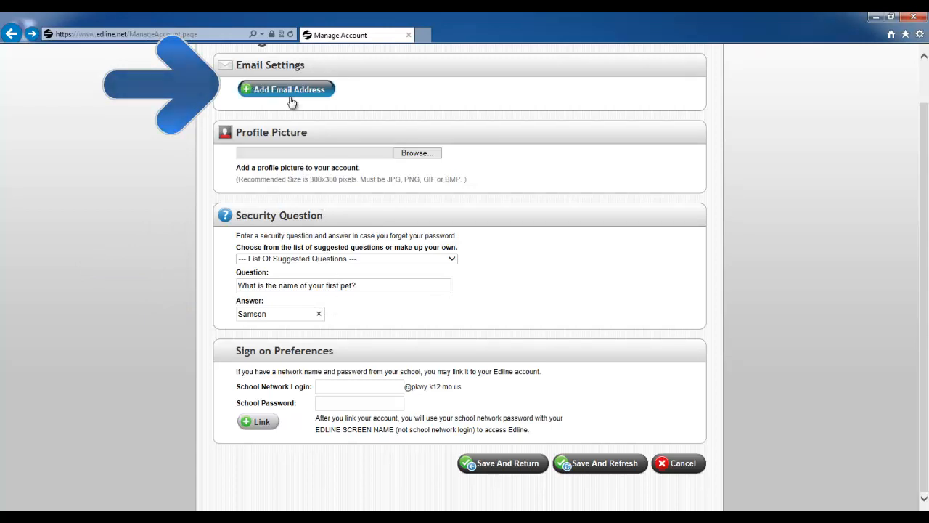
left_click(285, 90)
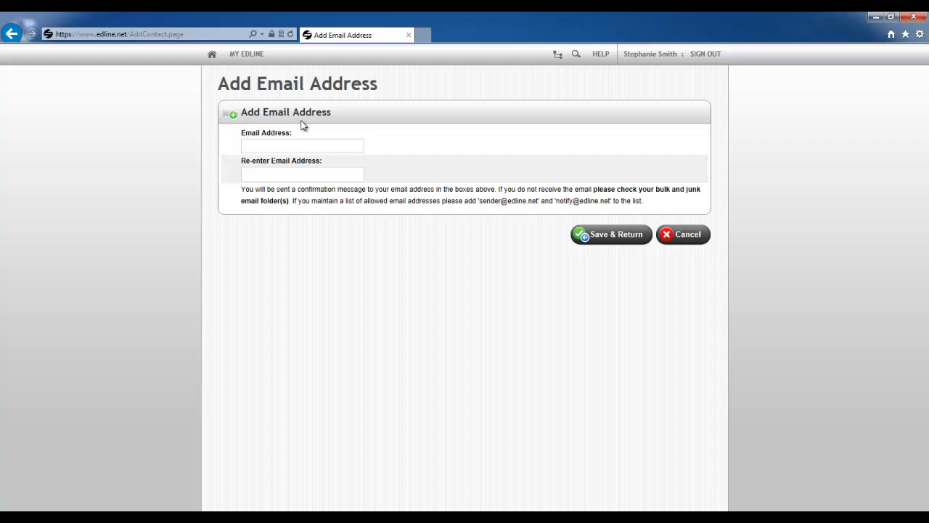
type("myemail@gmail")
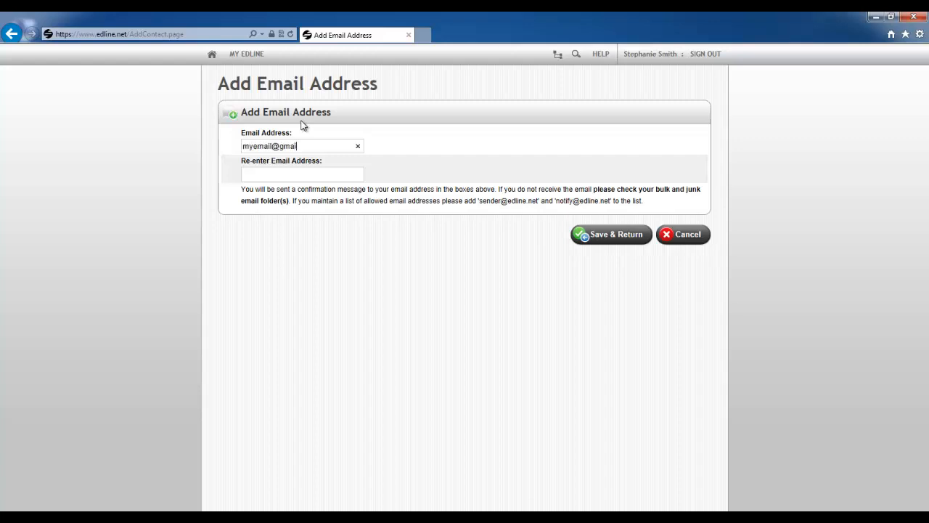
type("myemail")
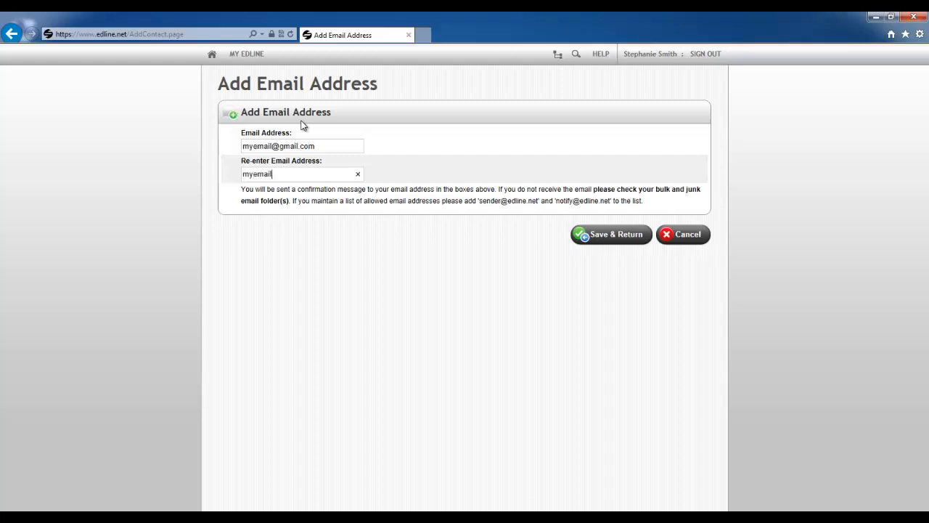
type("@gmail.com")
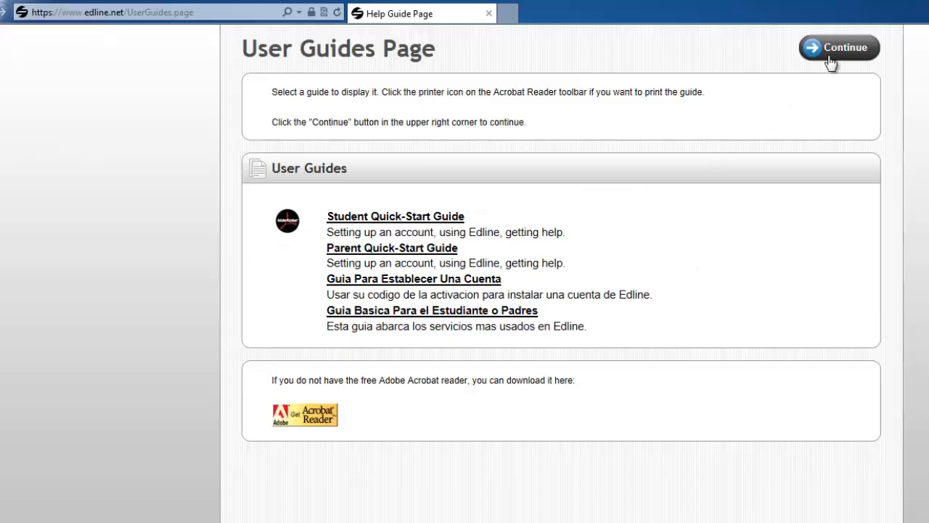
Continue to the Pierremont Elementary home page and show the My Edline menu.
left_click(836, 46)
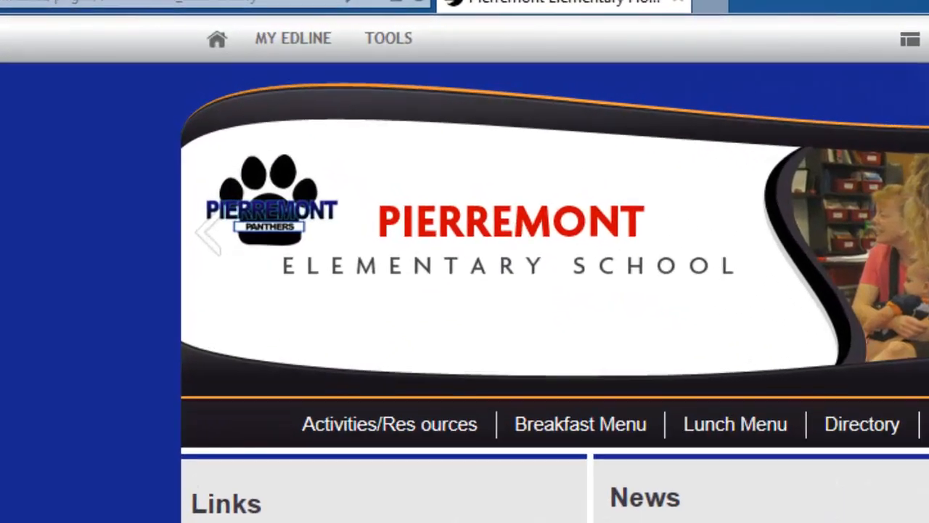
left_click(293, 38)
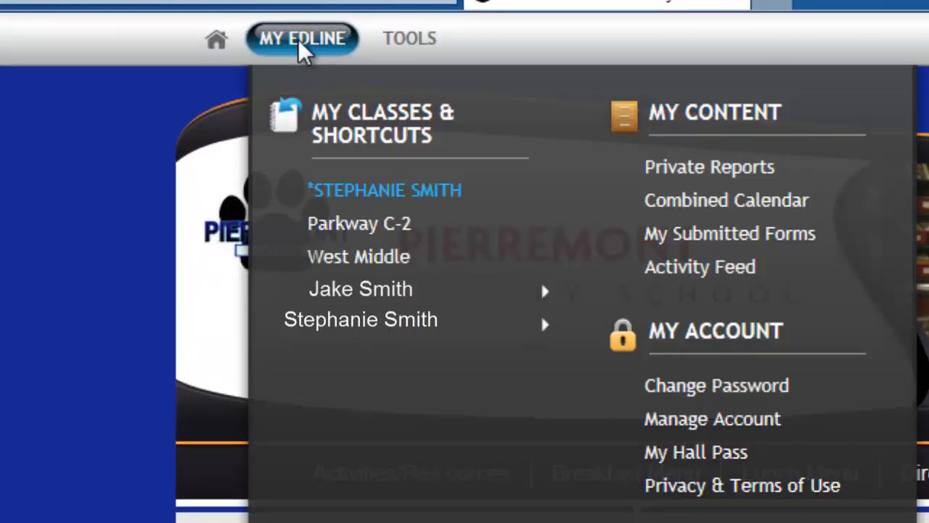